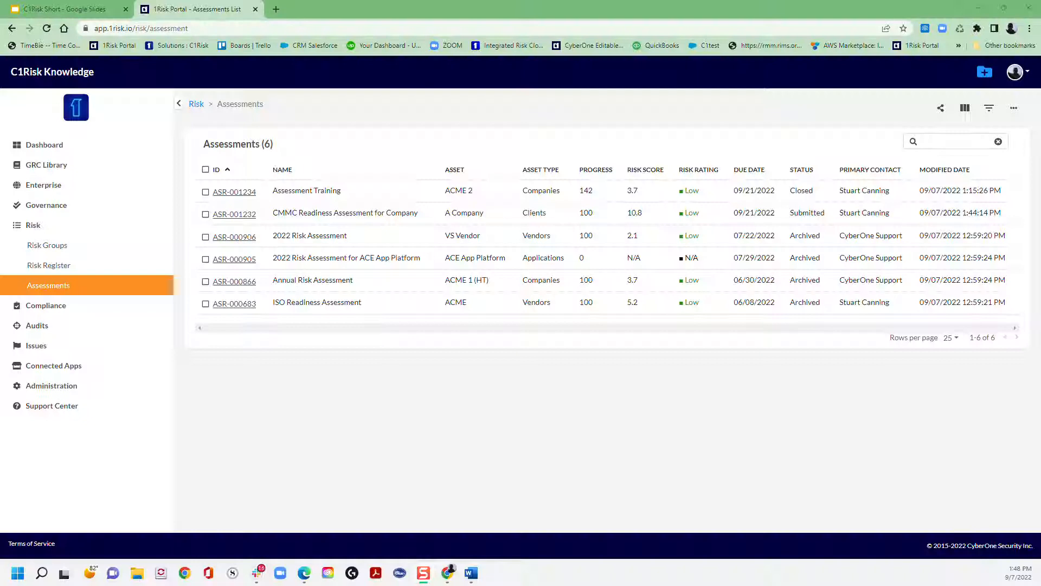
mouse_move(640, 381)
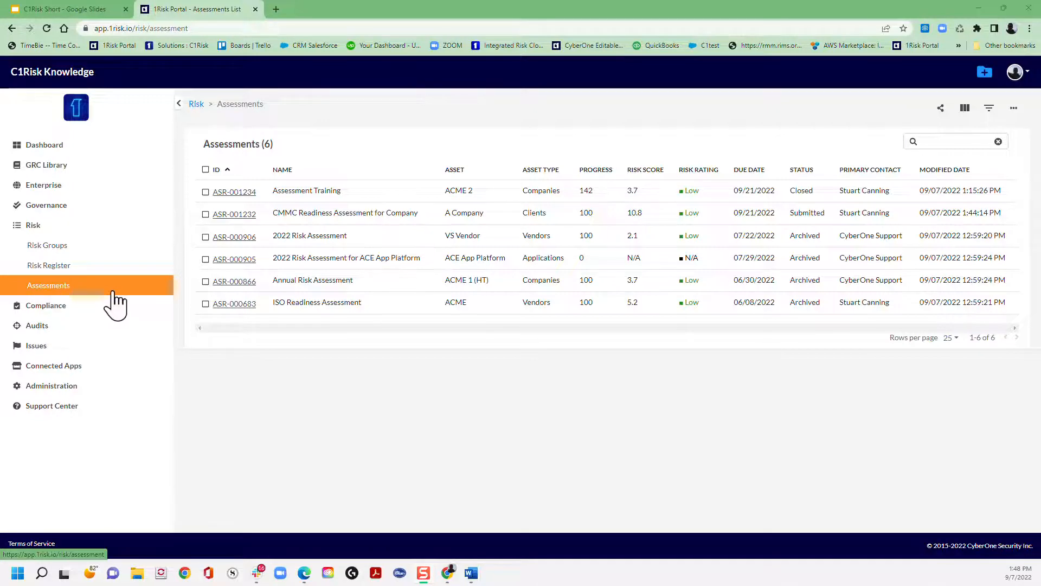
Expand the Administration menu in the left sidebar to show its admin pages
click(51, 385)
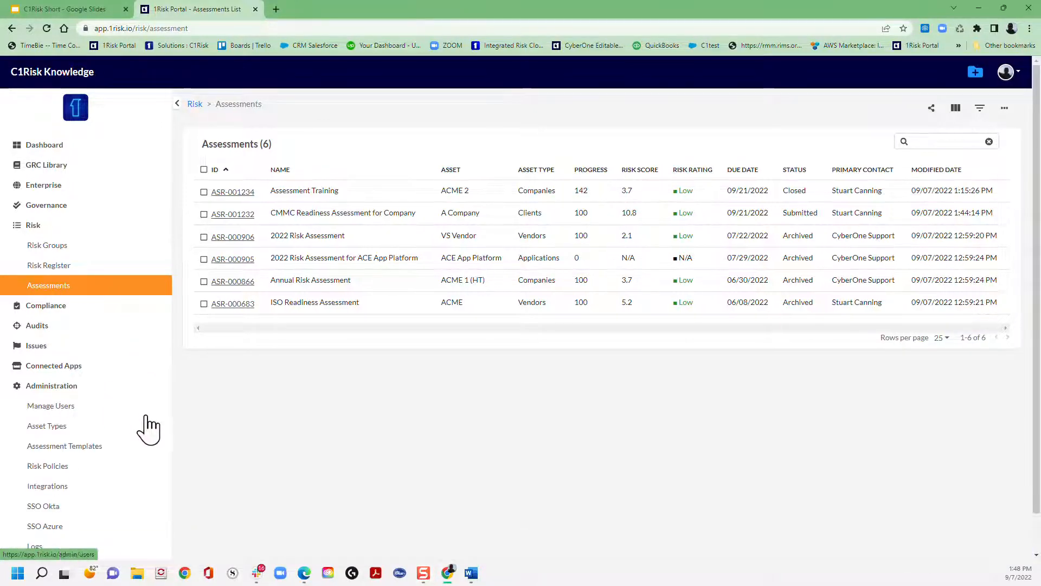
Show the nine Assessment Templates, then browse and cancel the master template Lookup
click(64, 446)
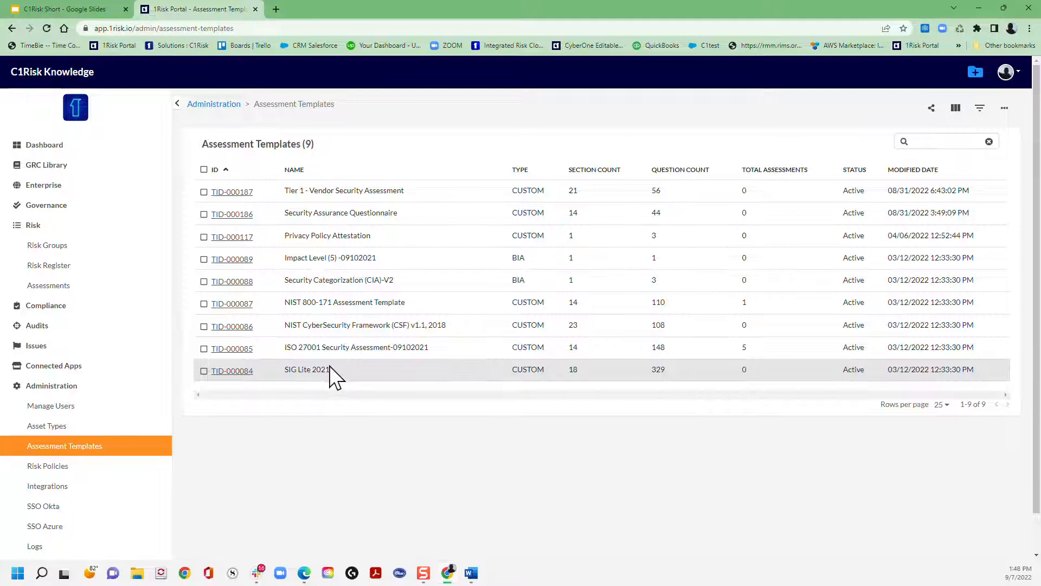
mouse_move(538, 153)
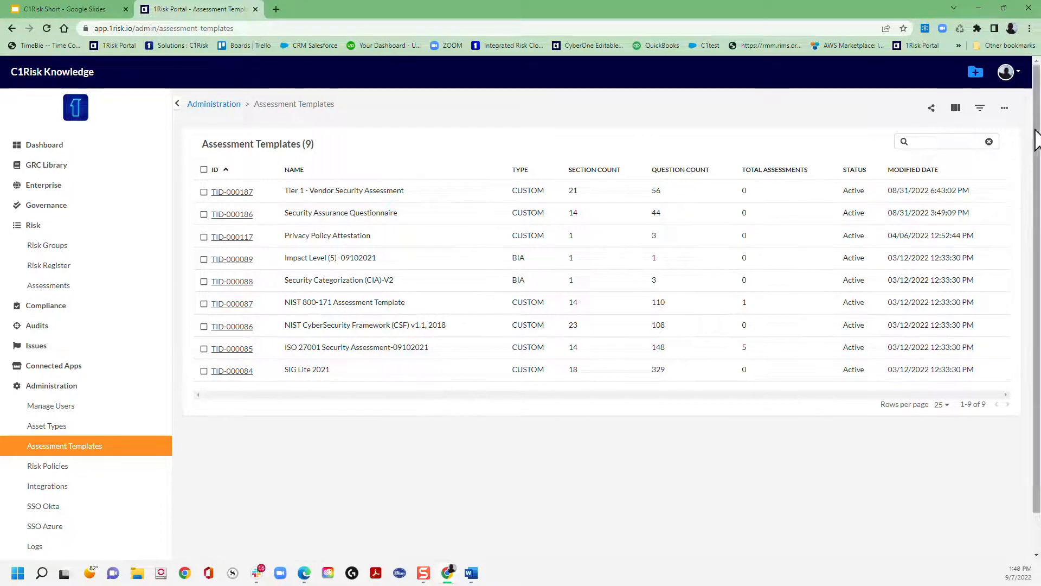
click(1005, 108)
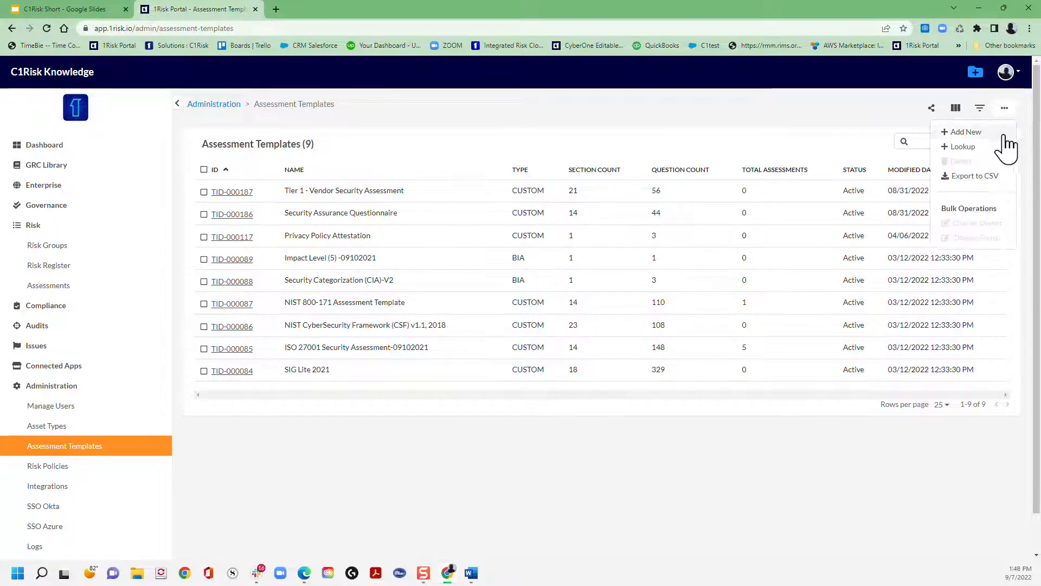
click(963, 146)
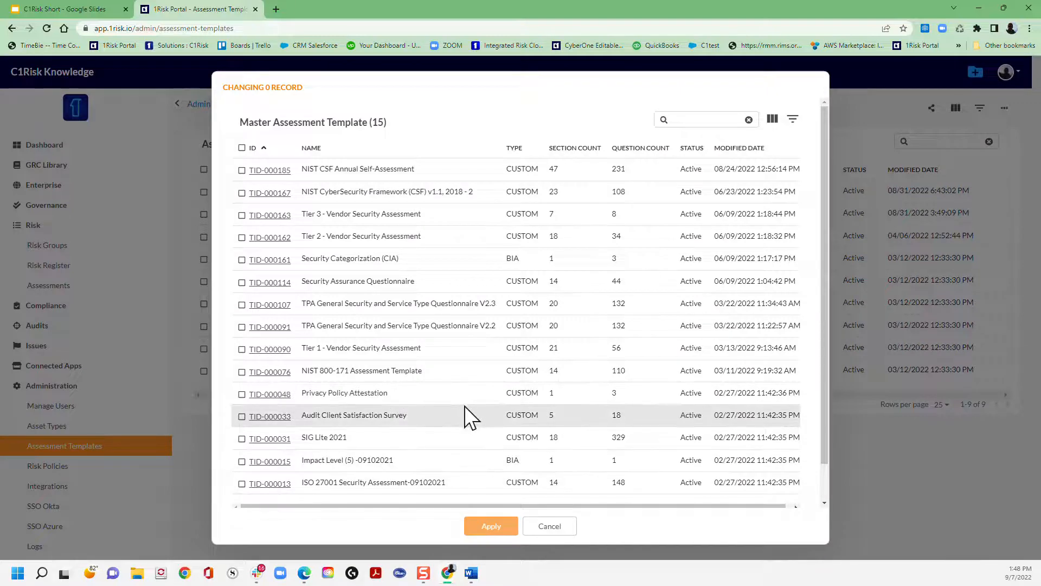
mouse_move(683, 228)
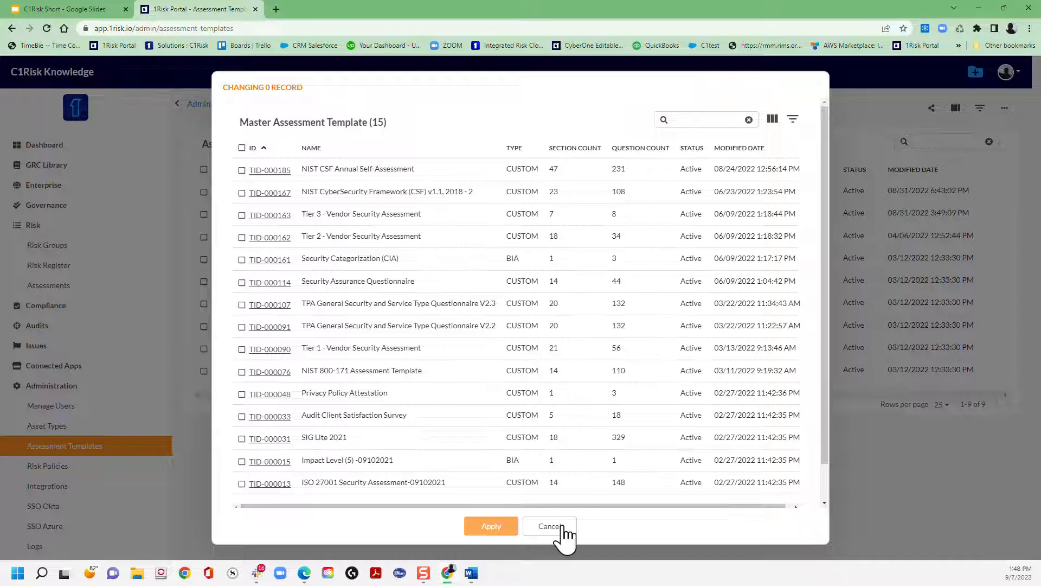
click(549, 526)
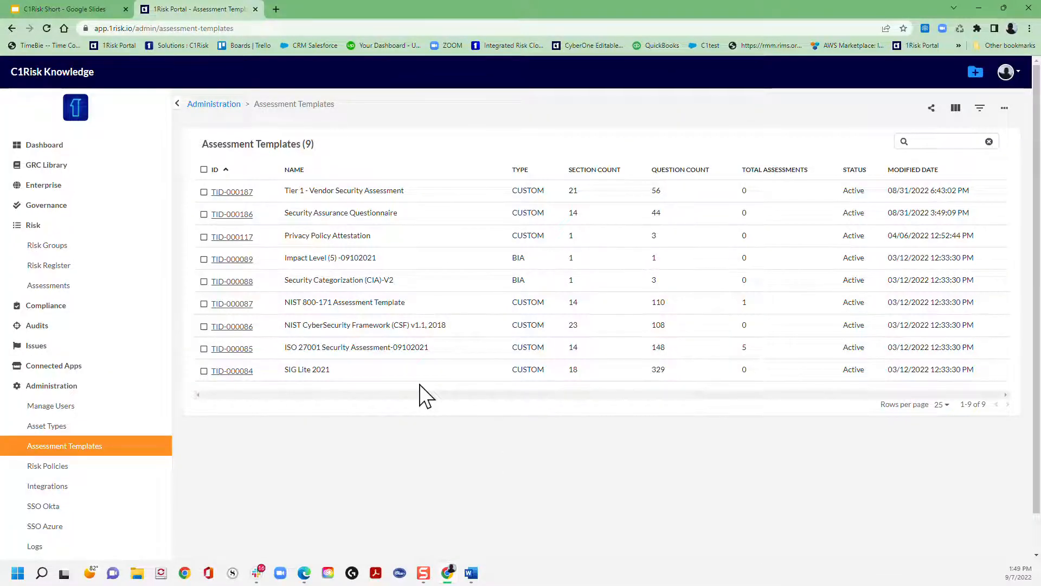
mouse_move(349, 372)
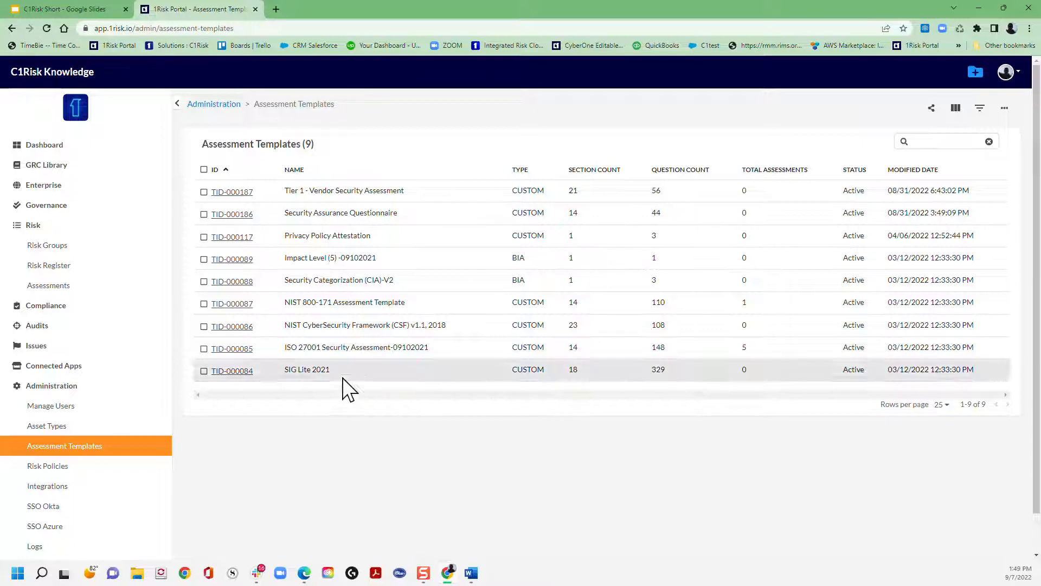
mouse_move(382, 387)
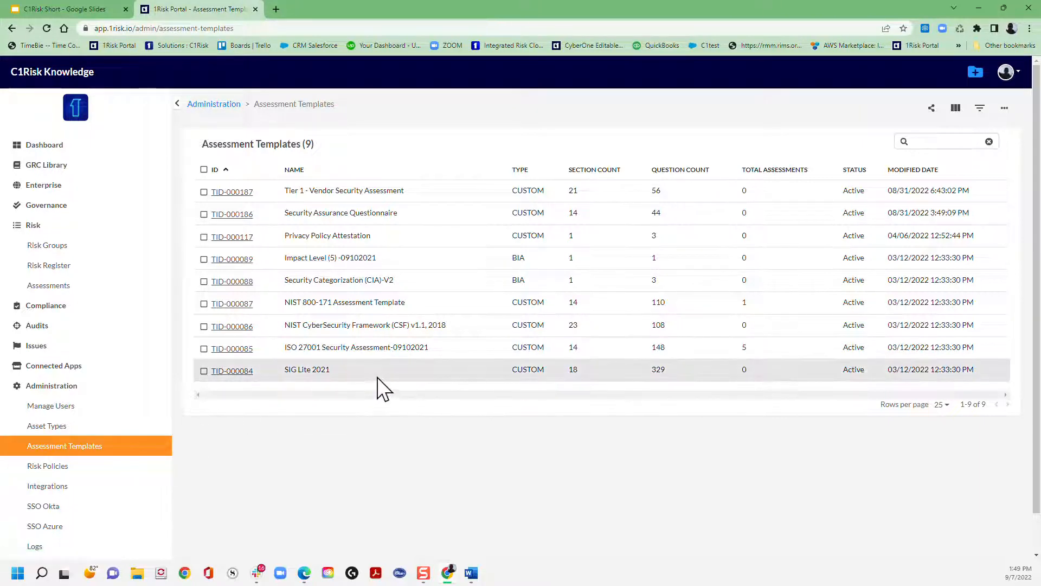
mouse_move(47, 284)
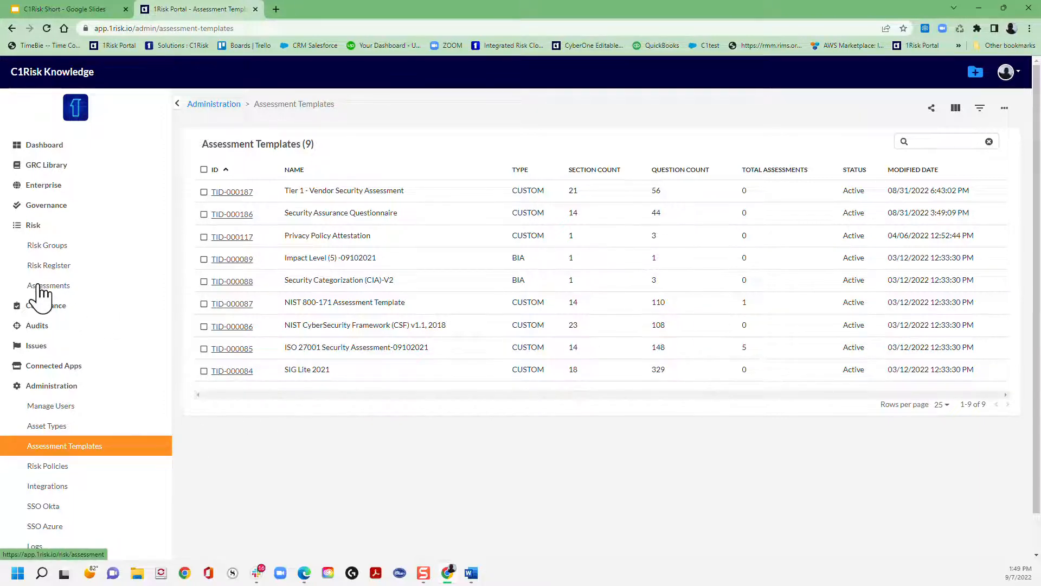
Scroll through ASR-001234 Assessment Training's answers, findings and question scores
click(48, 285)
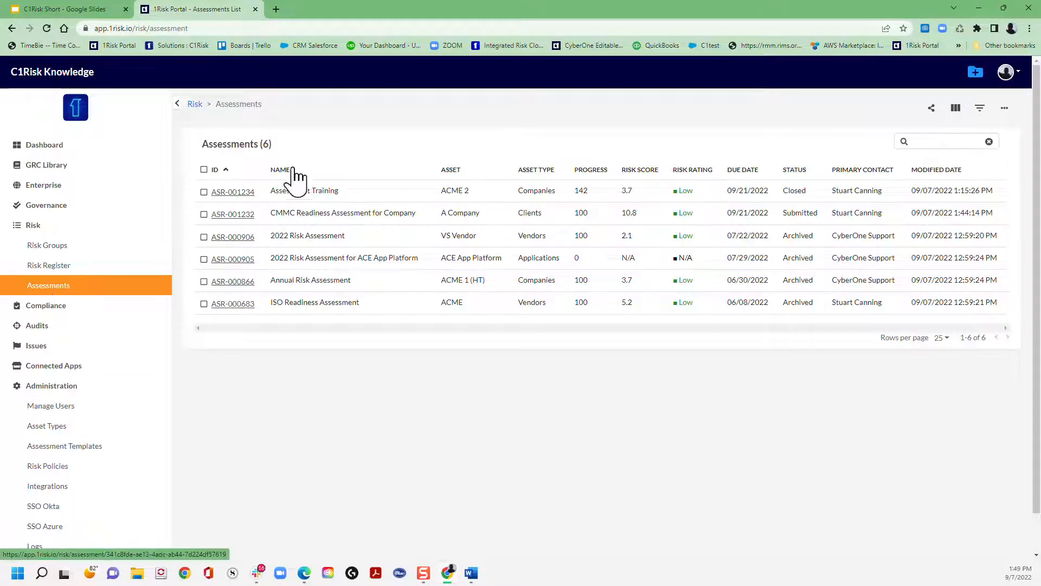
click(233, 213)
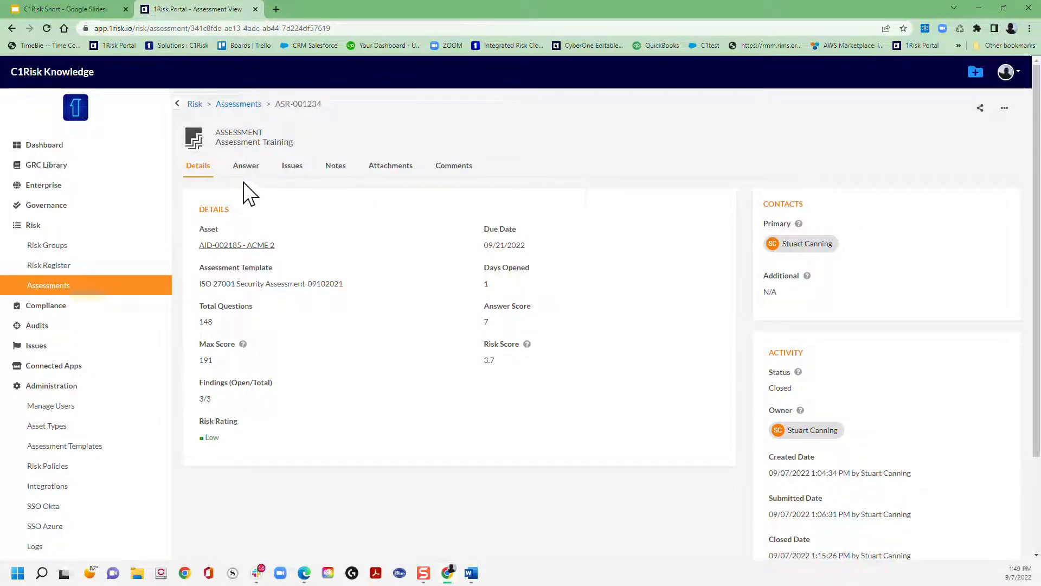
click(246, 165)
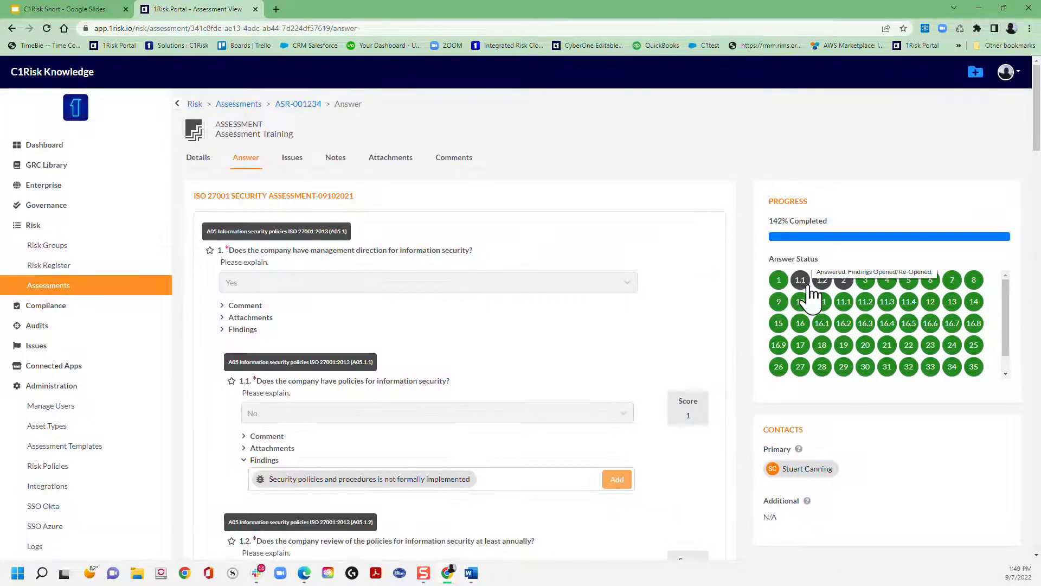
mouse_move(749, 278)
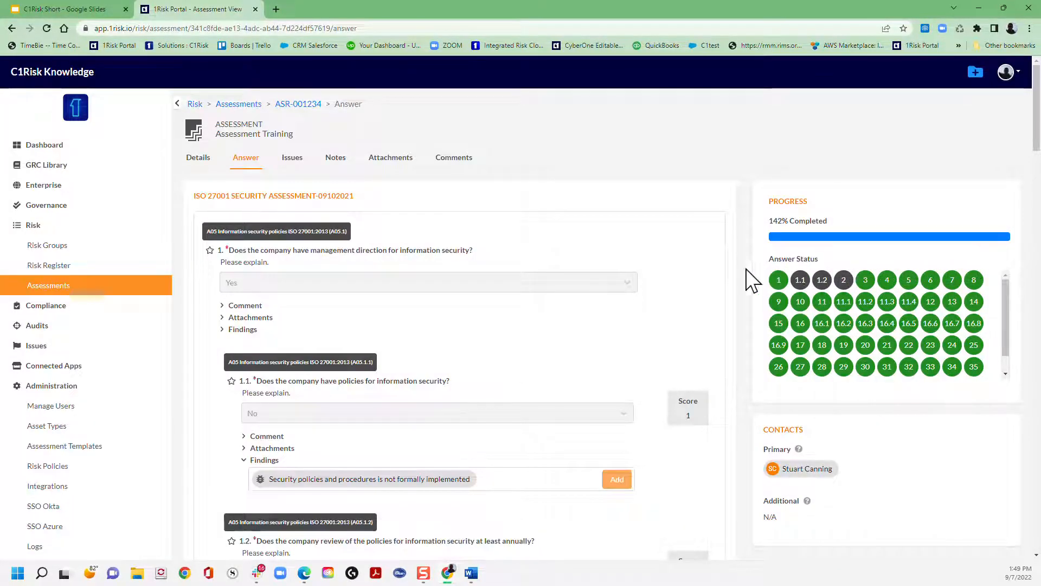
scroll(down, 3)
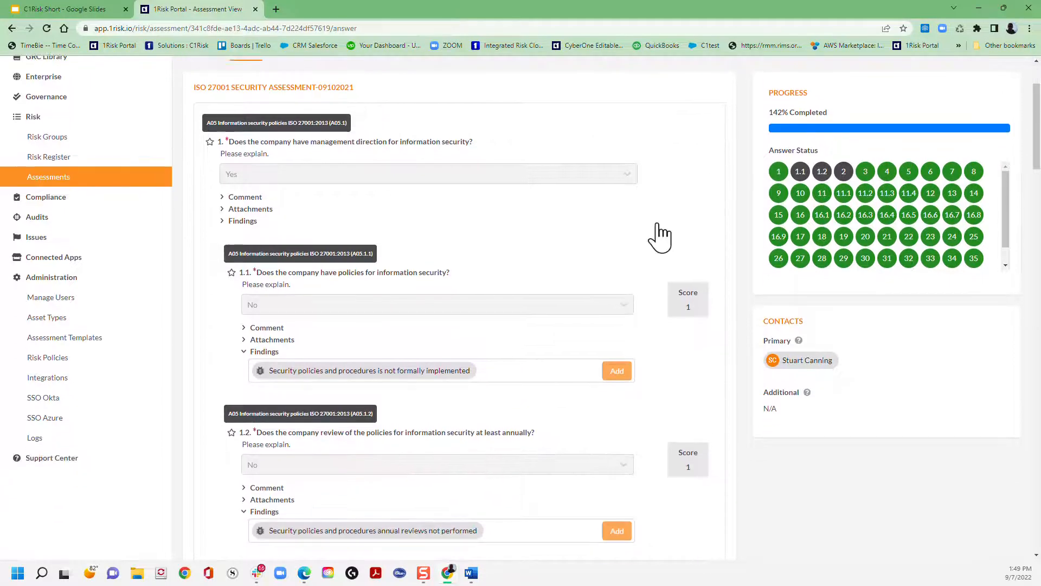
mouse_move(697, 475)
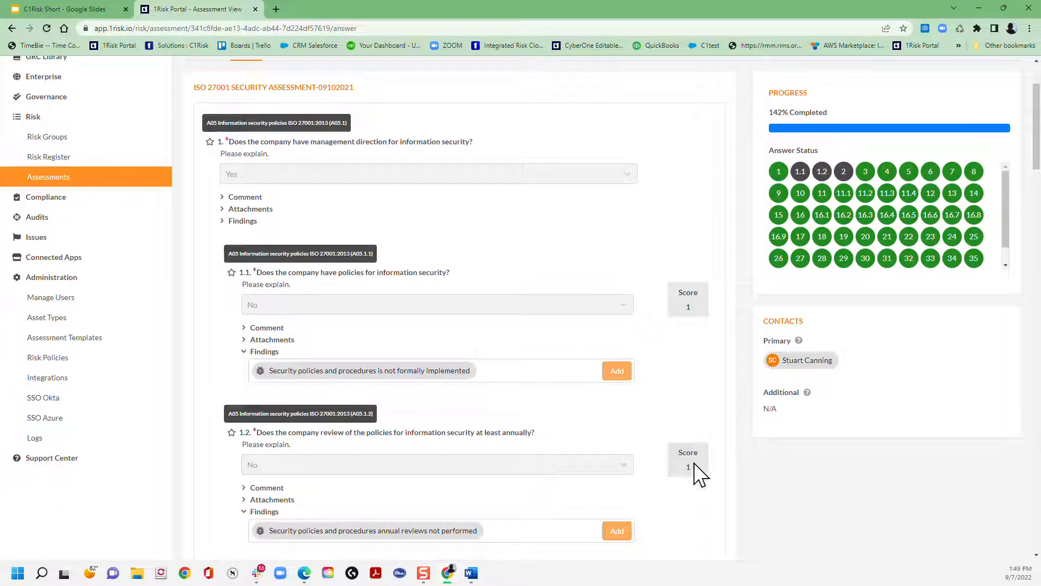
mouse_move(695, 369)
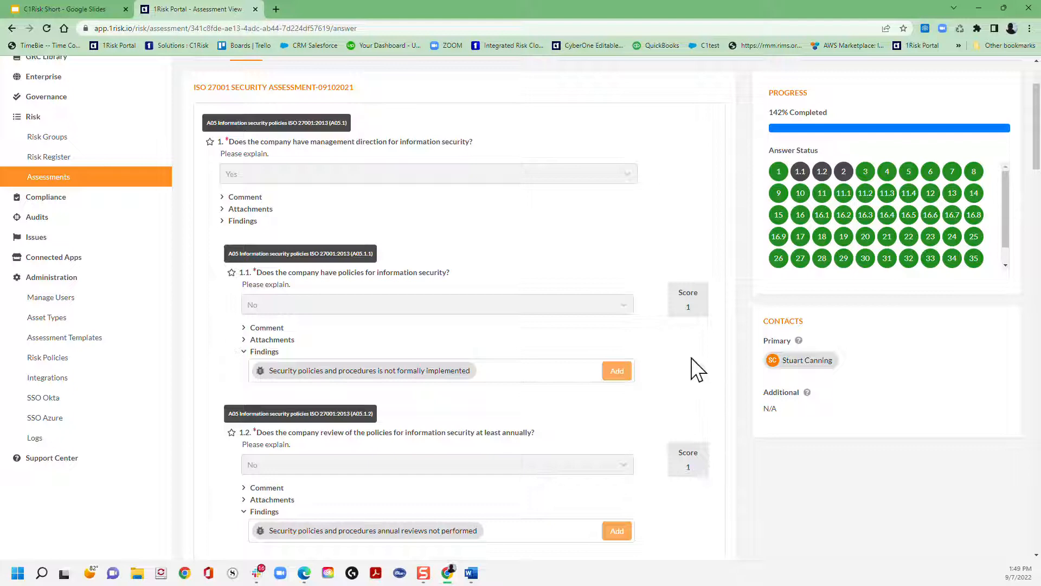
scroll(down, 3)
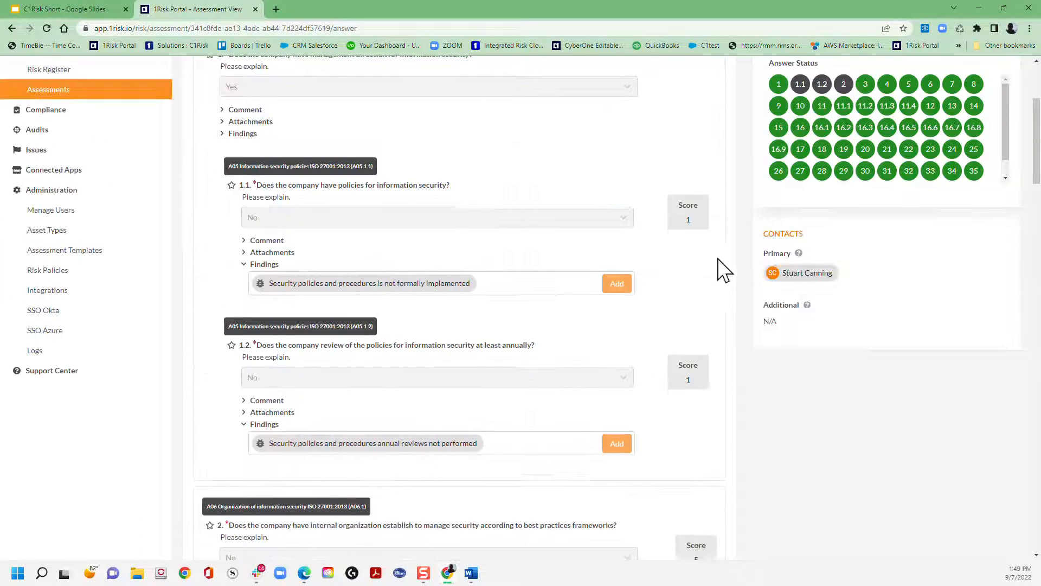
Review Assessment Training's details and 3.7 risk score formula, then return to Assessments
click(198, 166)
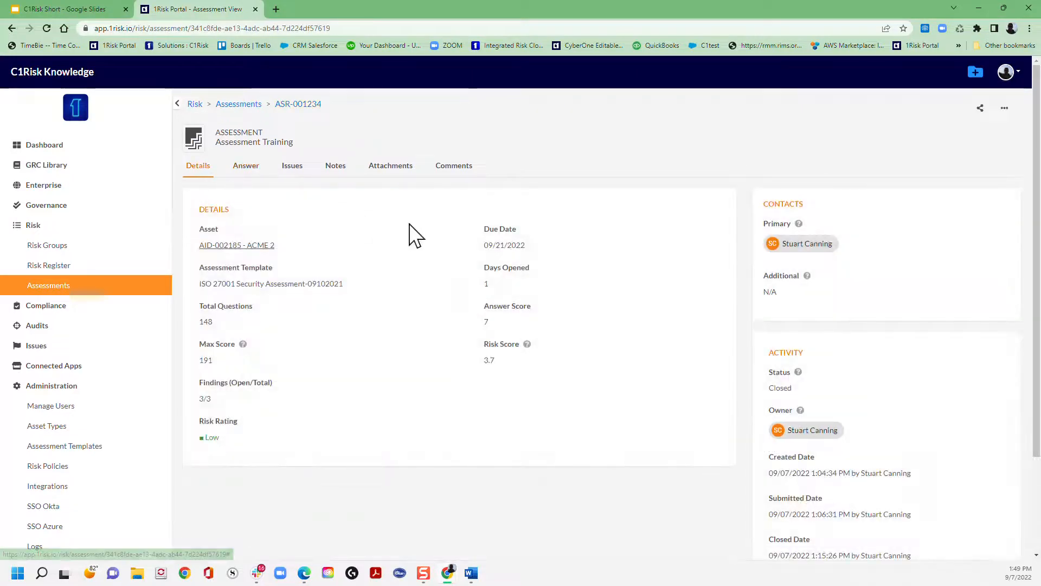
mouse_move(322, 352)
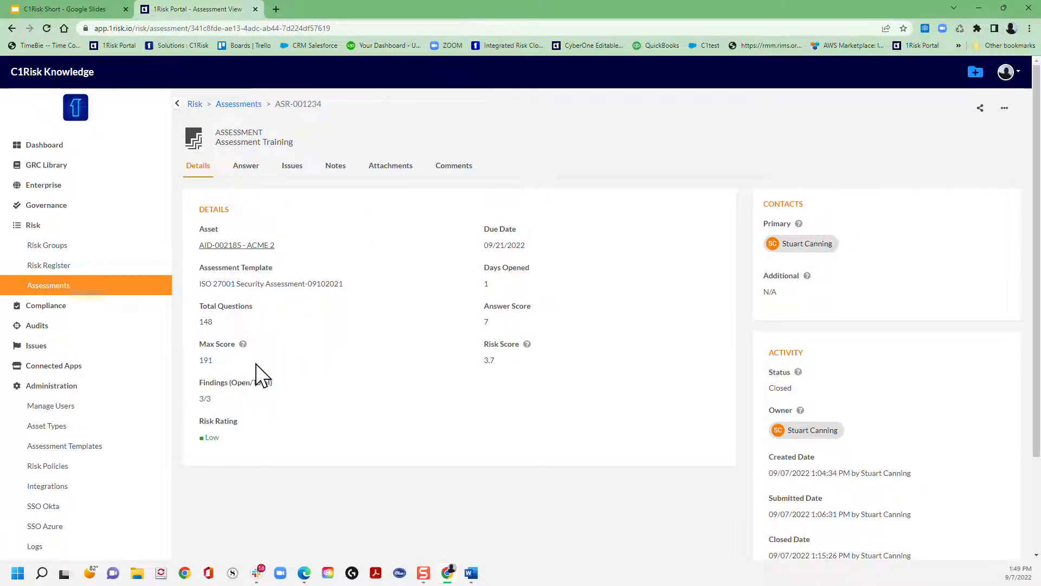
double_click(205, 322)
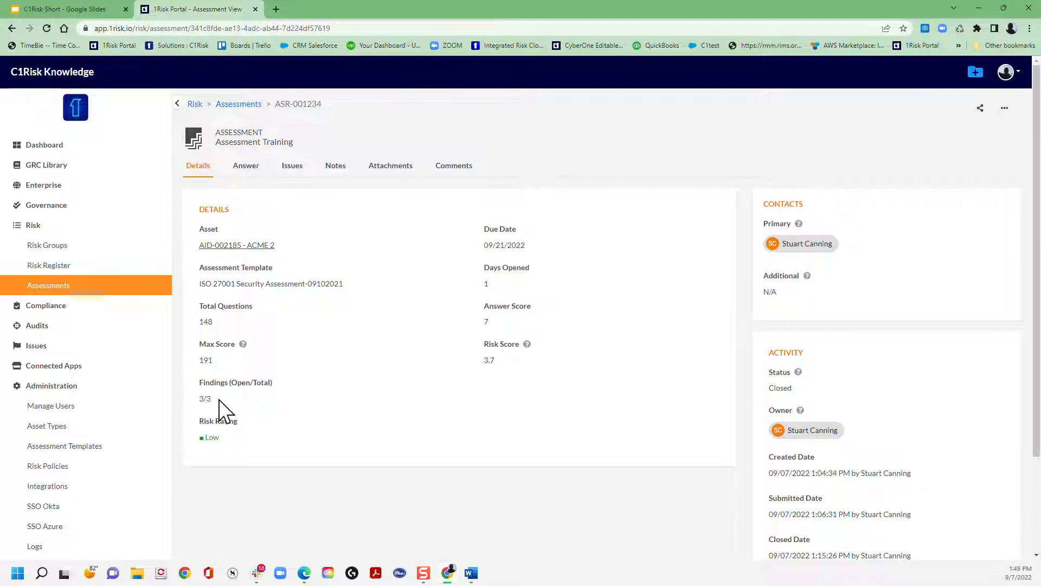
mouse_move(504, 339)
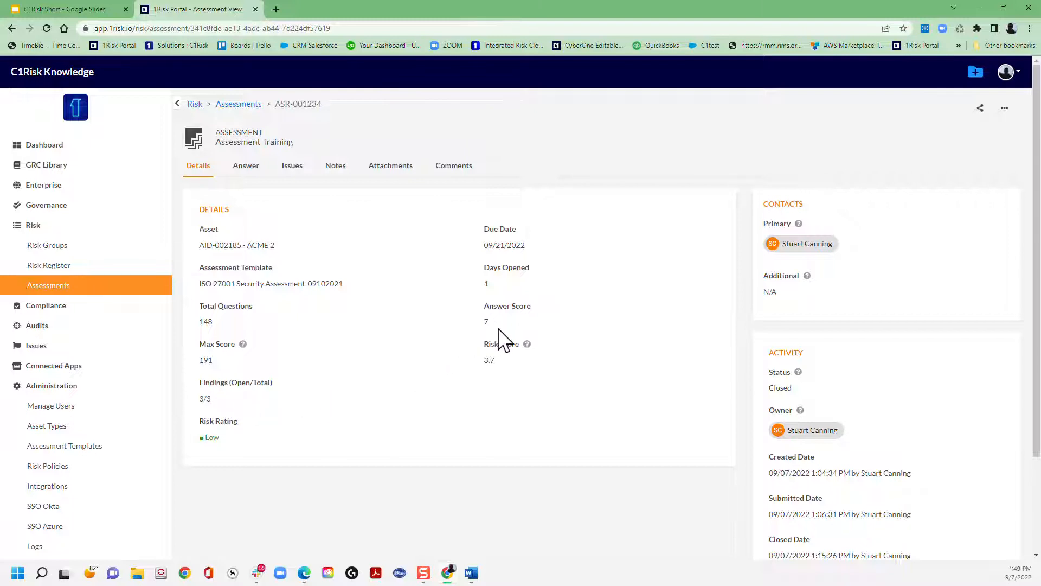
mouse_move(526, 343)
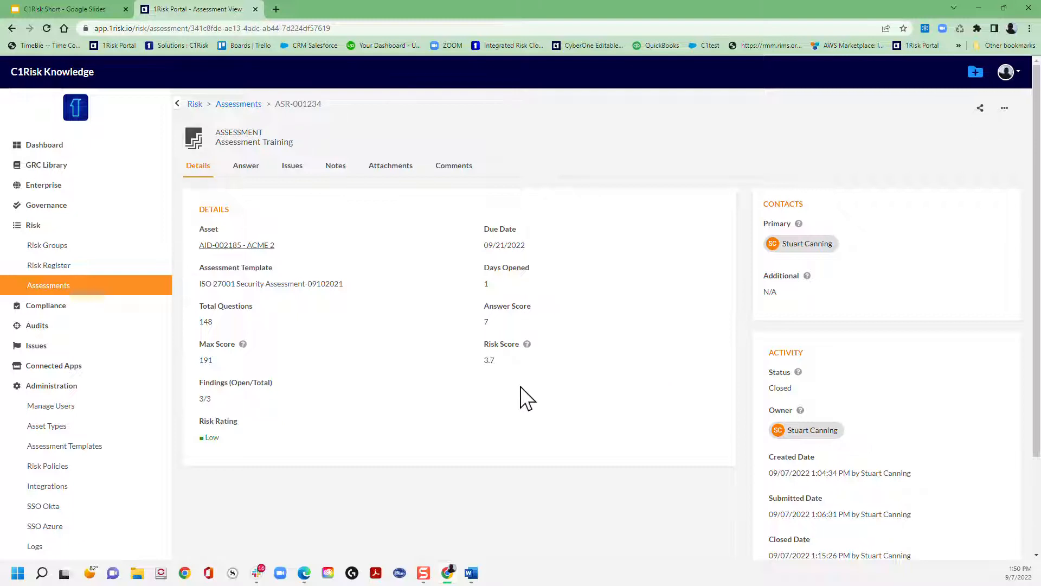
mouse_move(528, 369)
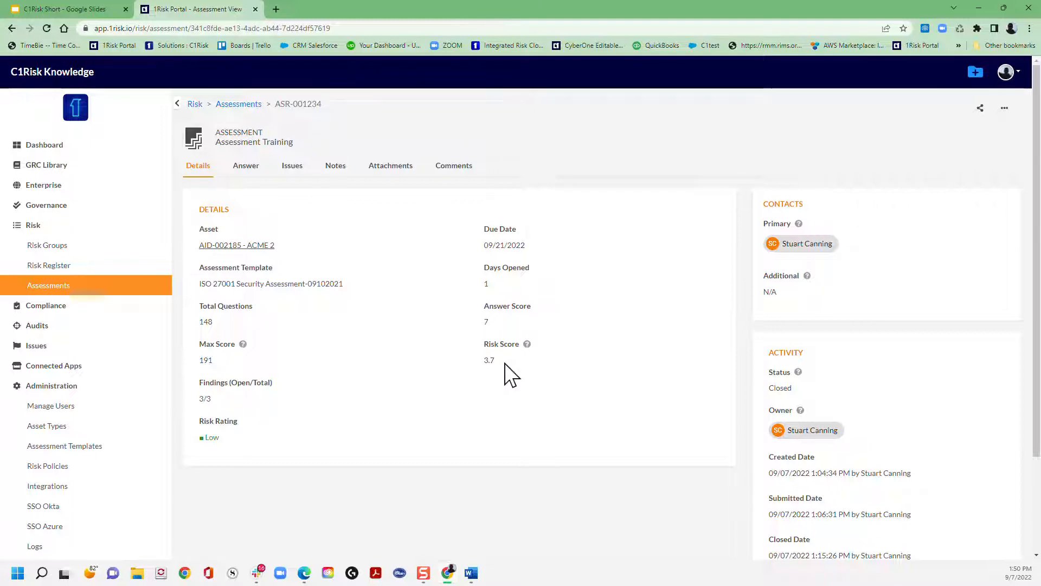
mouse_move(506, 377)
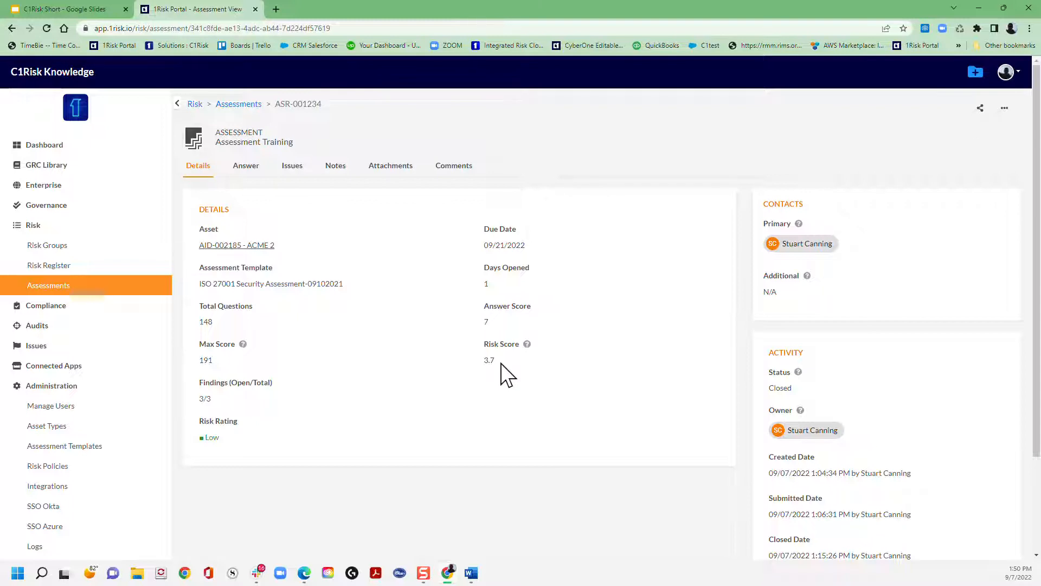
mouse_move(527, 343)
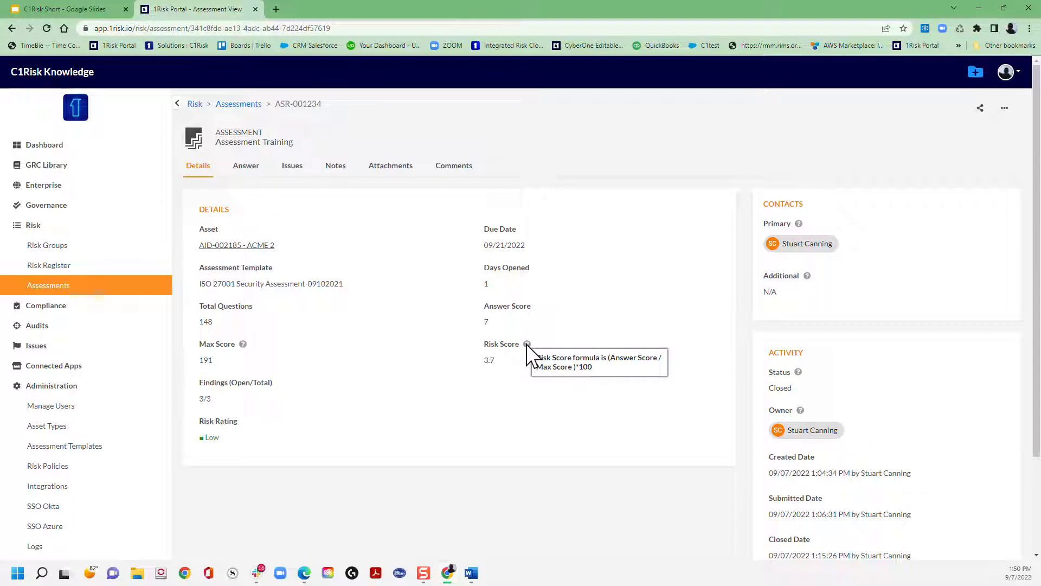
mouse_move(538, 361)
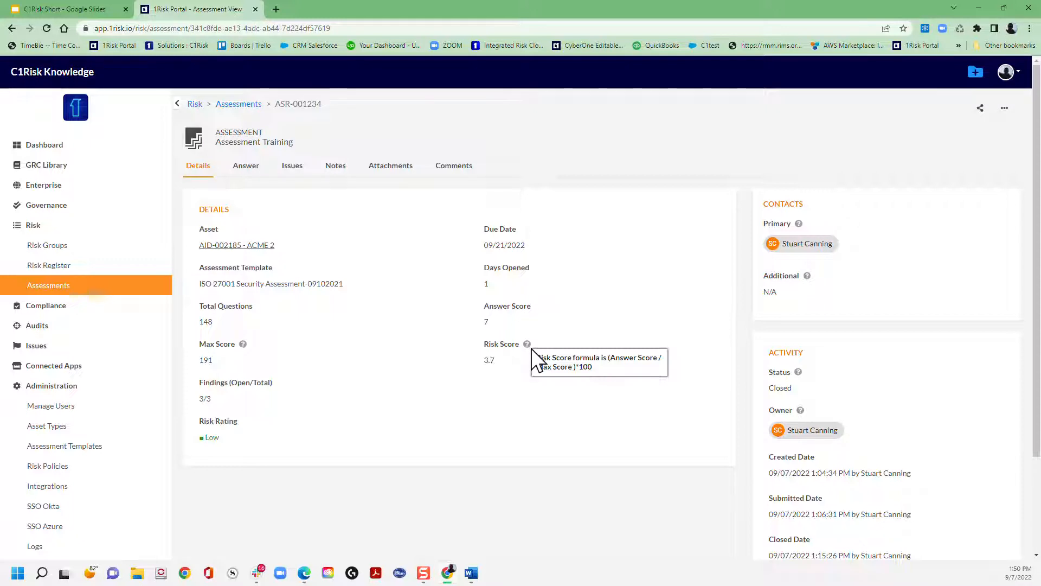
mouse_move(514, 369)
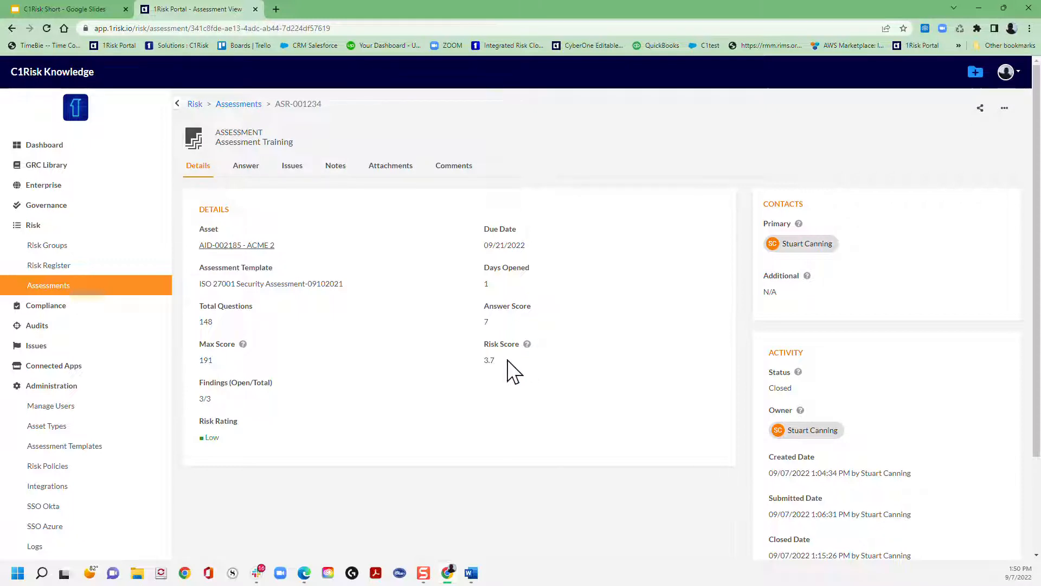
click(48, 285)
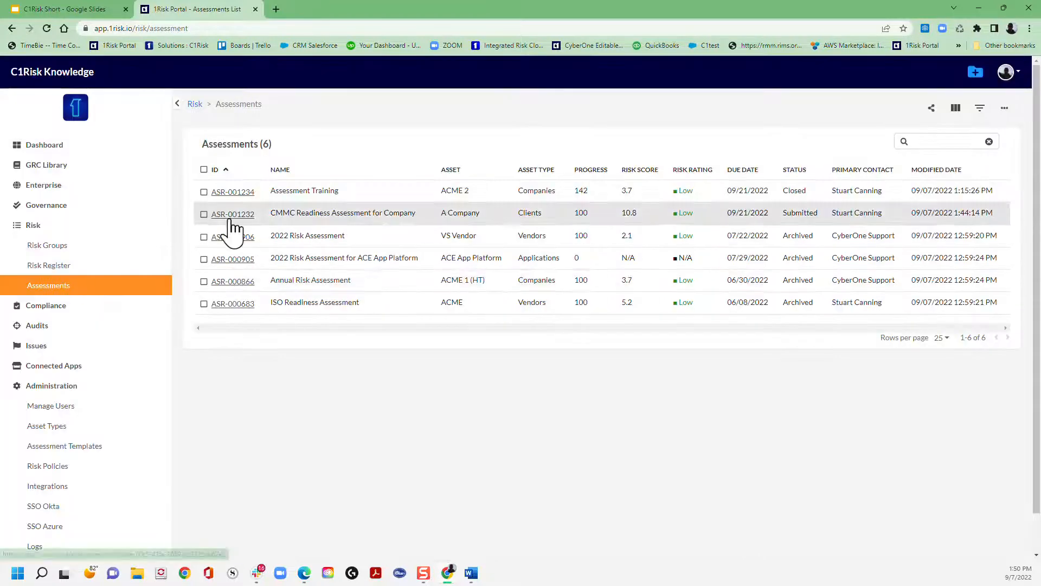
Scroll through ASR-001232 CMMC Readiness answers and scores up to question 16
click(233, 213)
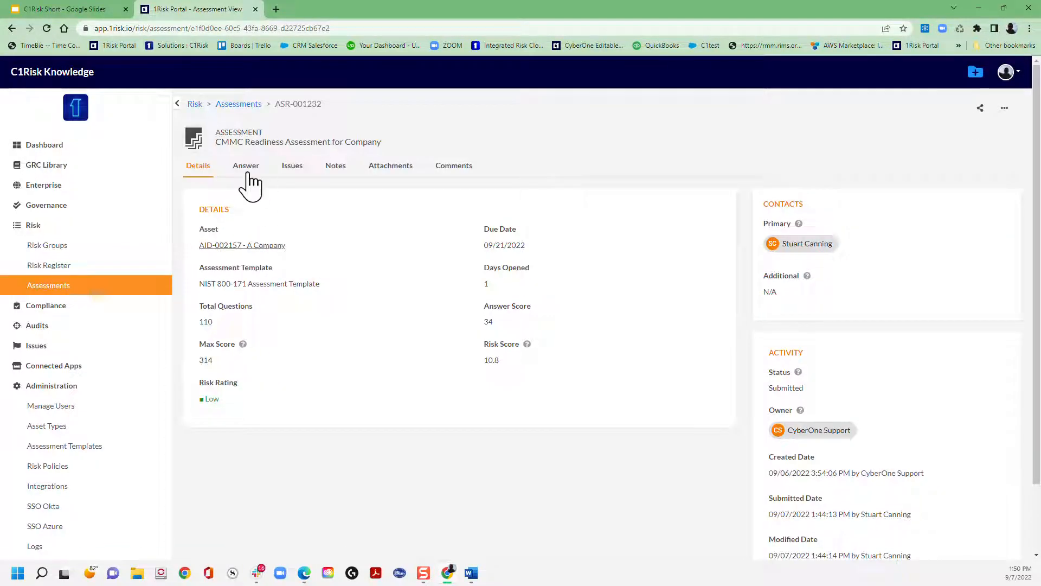
click(246, 165)
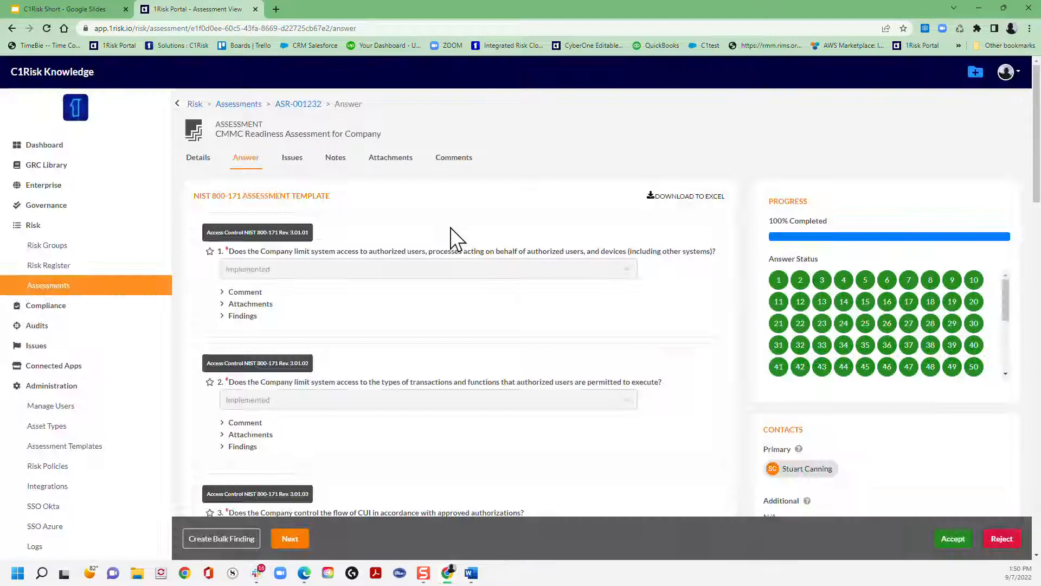
scroll(down, 3)
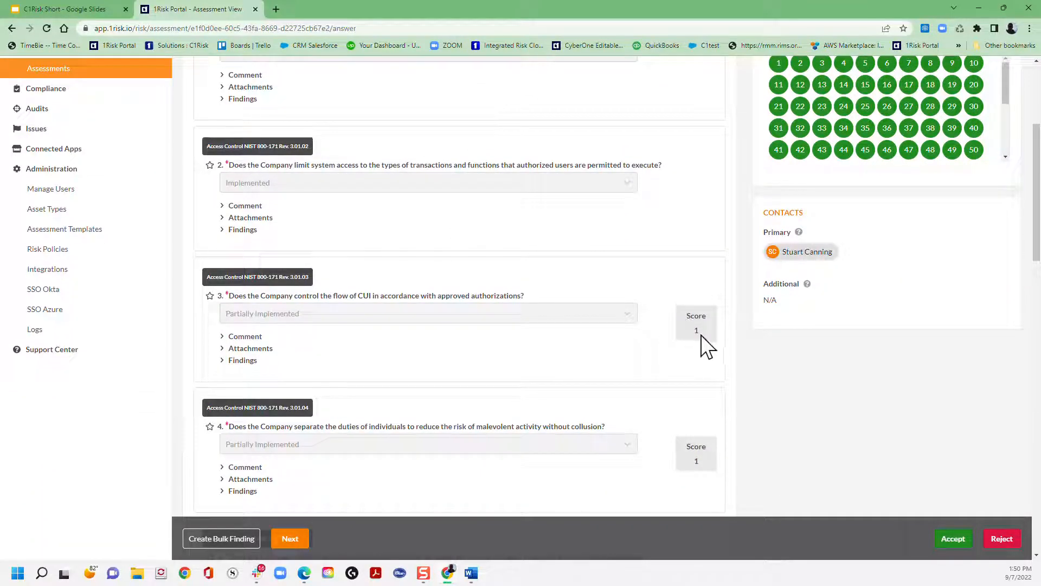
mouse_move(650, 312)
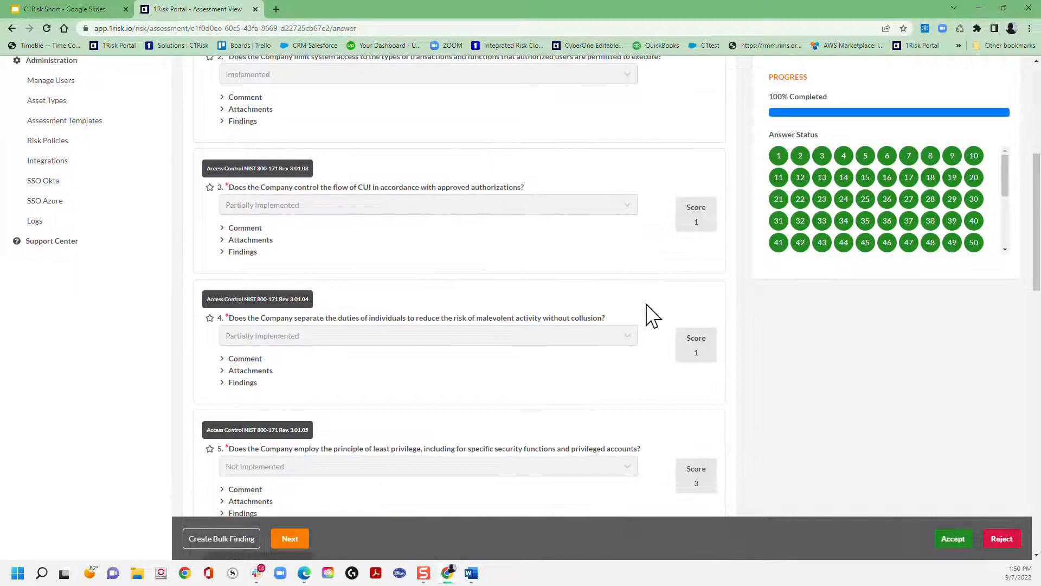
scroll(down, 3)
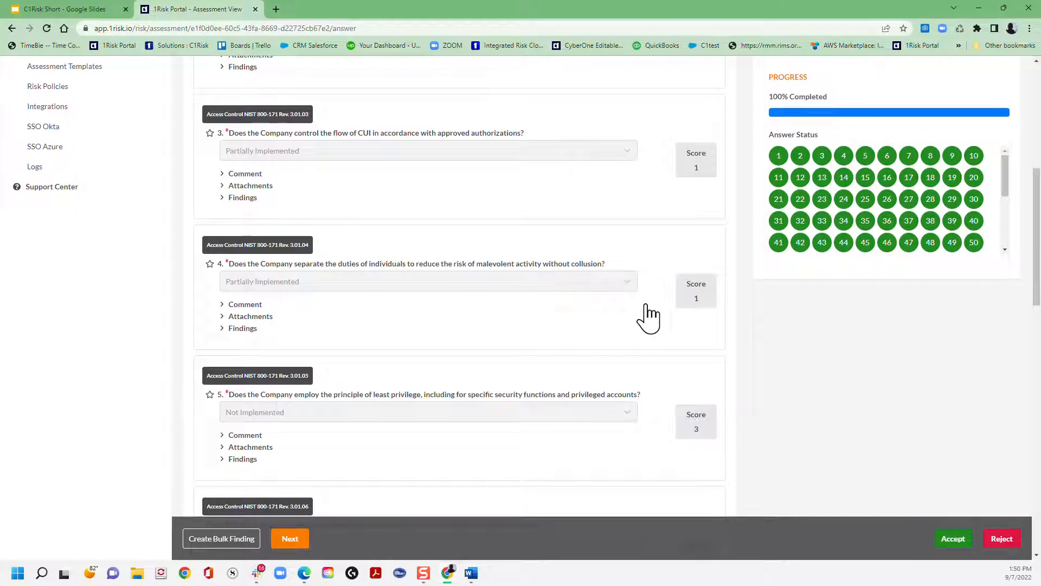
scroll(down, 3)
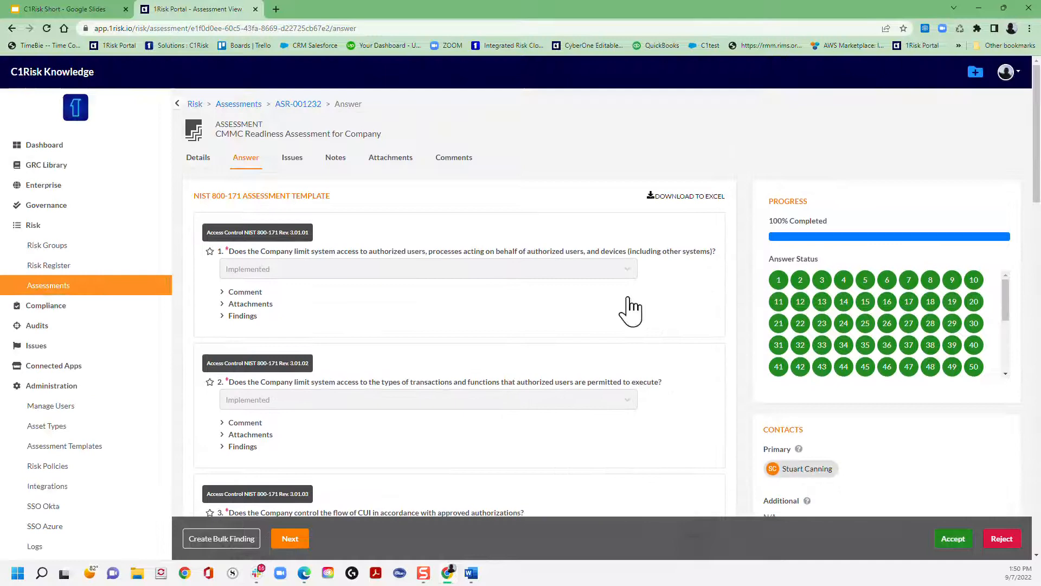
scroll(down, 3)
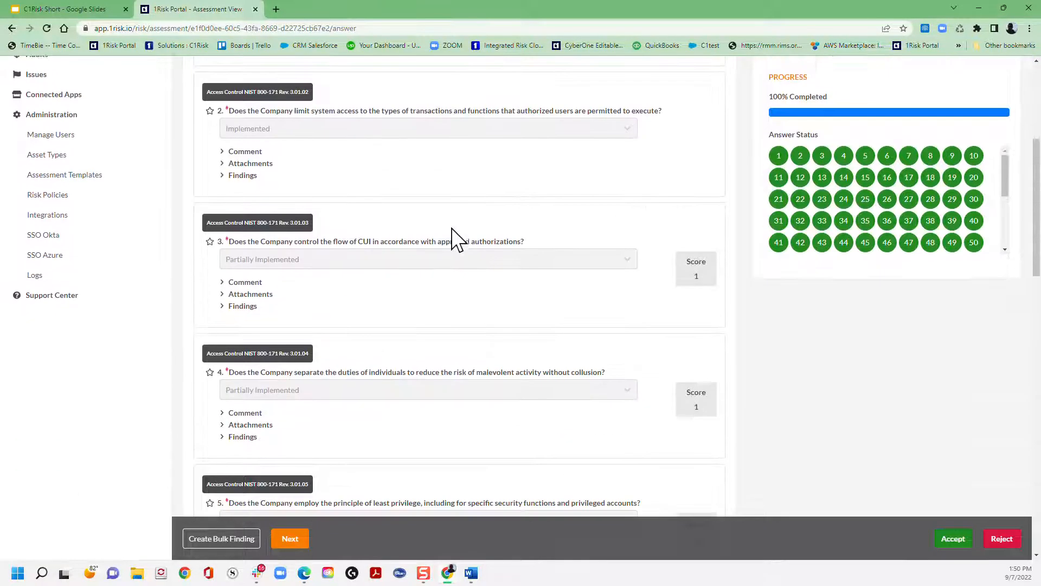
scroll(down, 3)
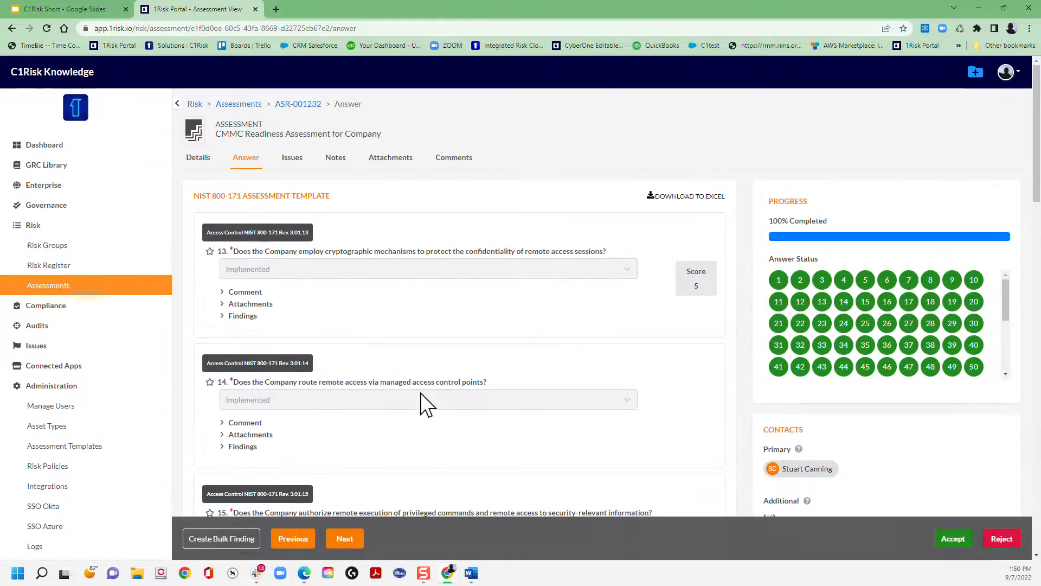
mouse_move(664, 308)
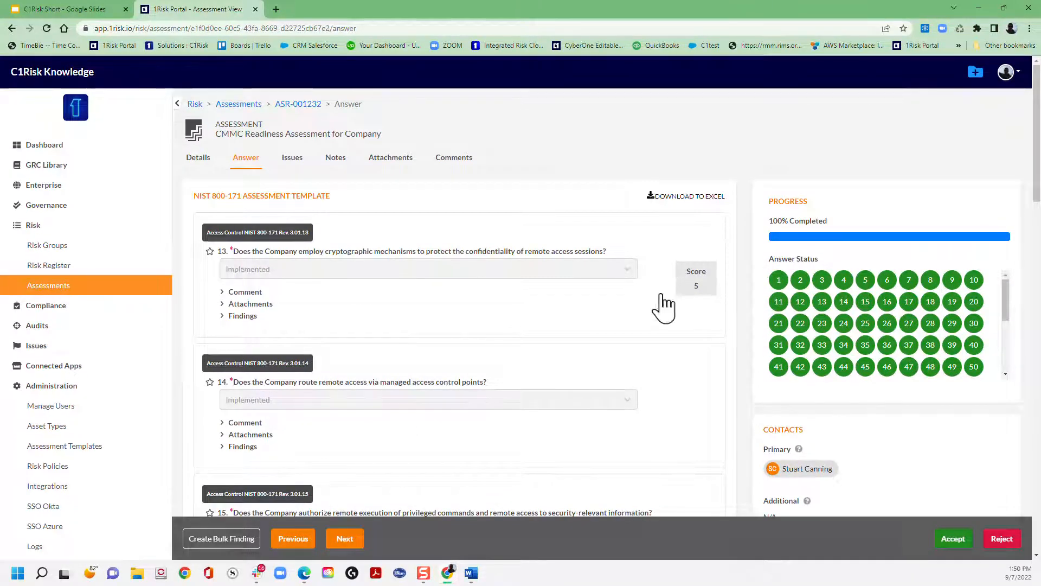
scroll(down, 3)
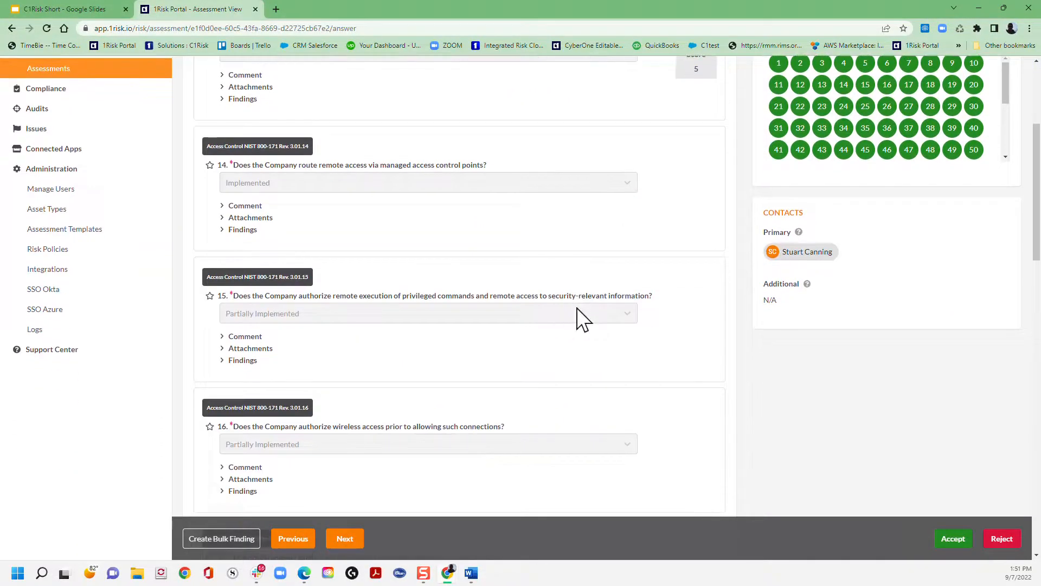